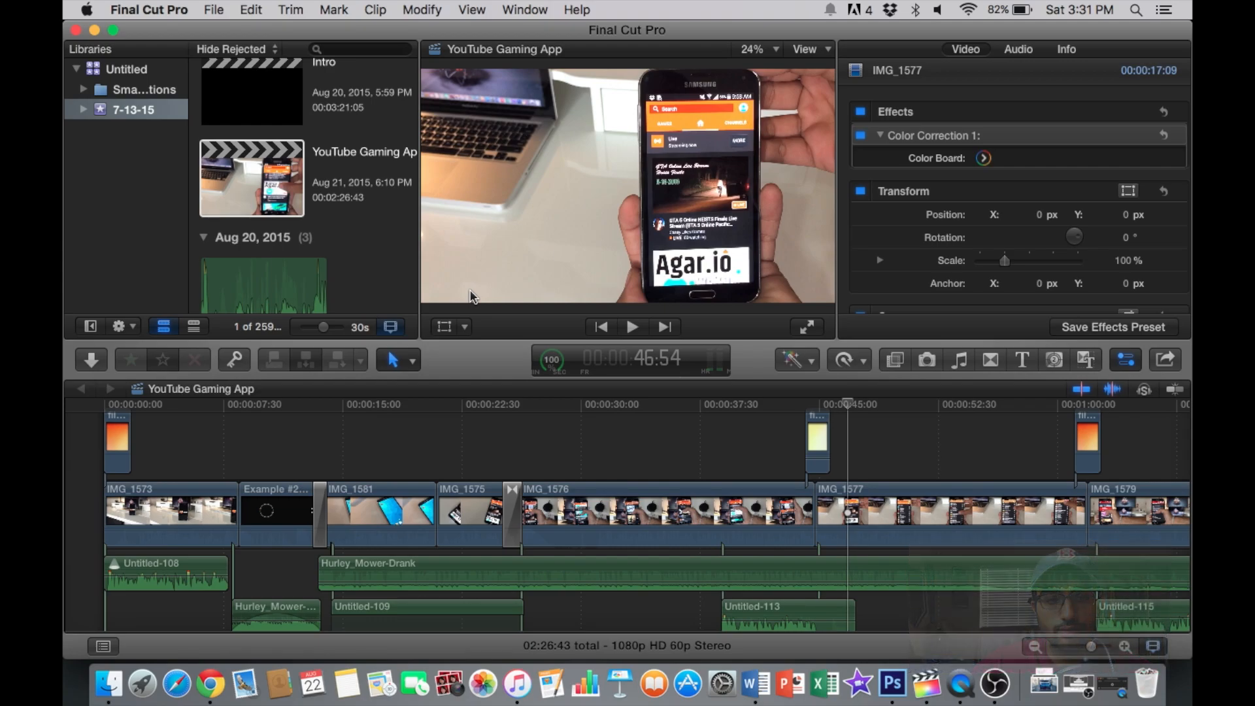
# - Play the timeline from the start to review the film burn over the IMG_1576–IMG_1577 cut
pyautogui.click(752, 471)
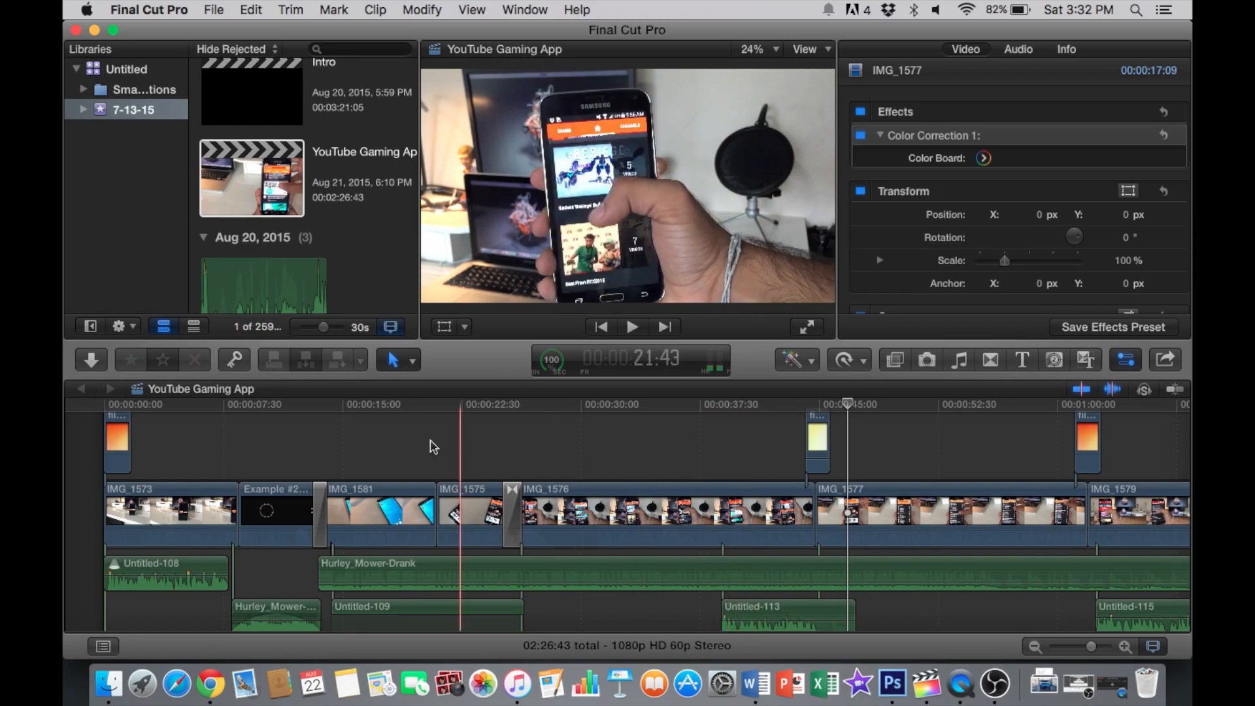
pyautogui.click(121, 446)
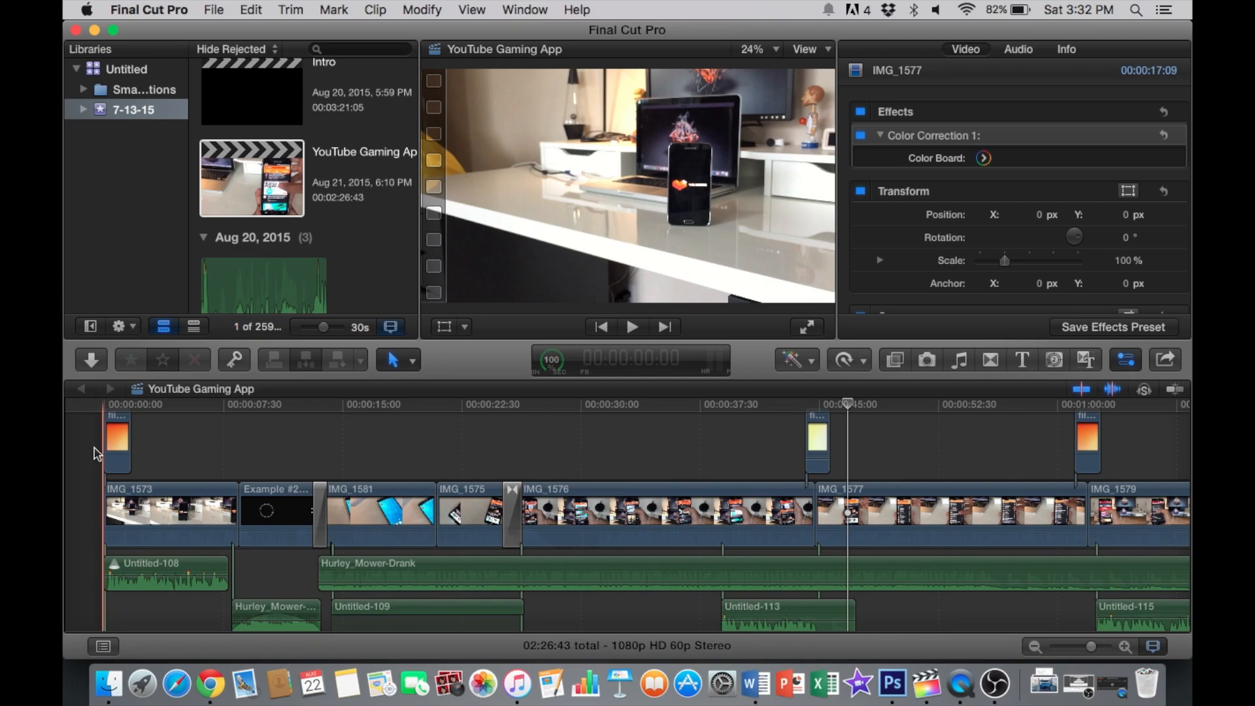
pyautogui.click(631, 327)
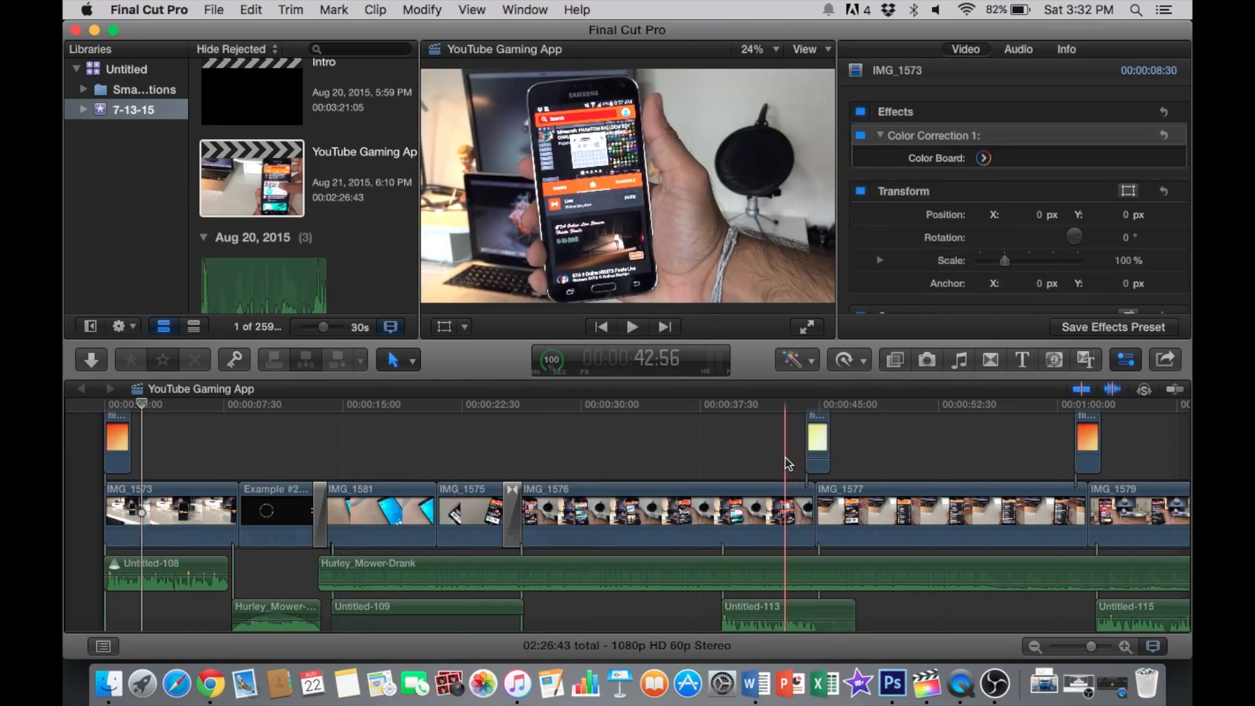
pyautogui.click(632, 327)
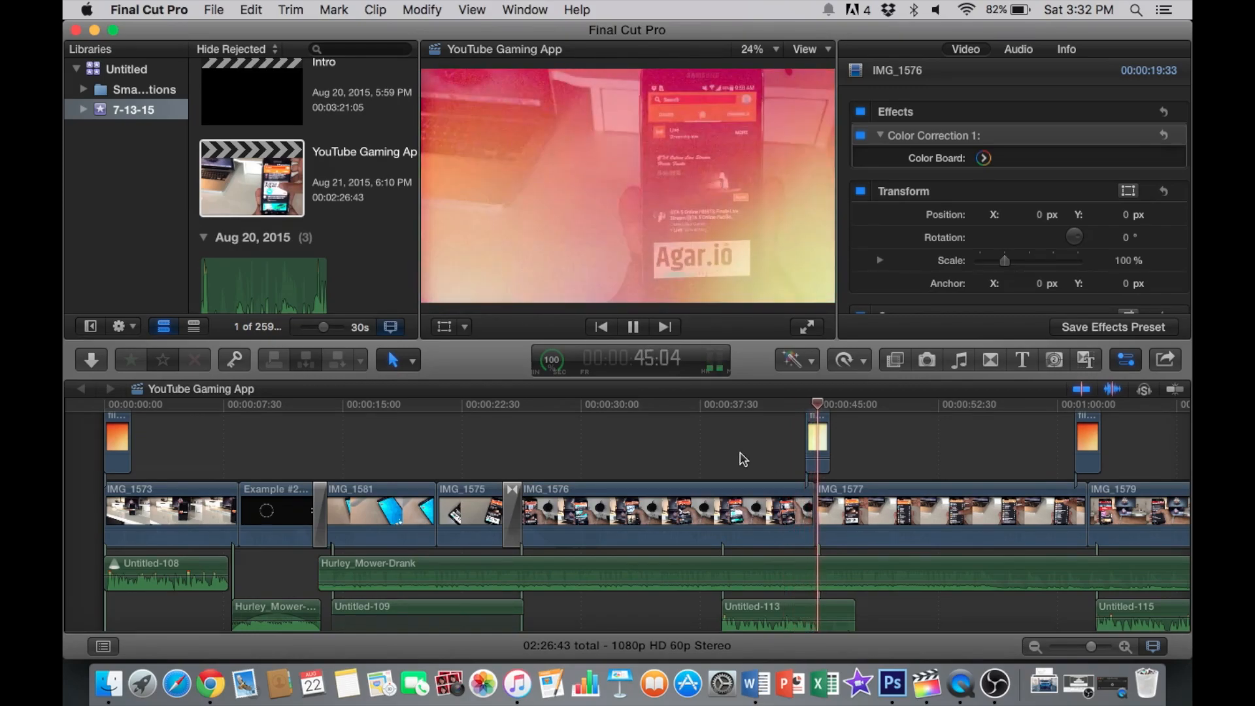
pyautogui.click(632, 327)
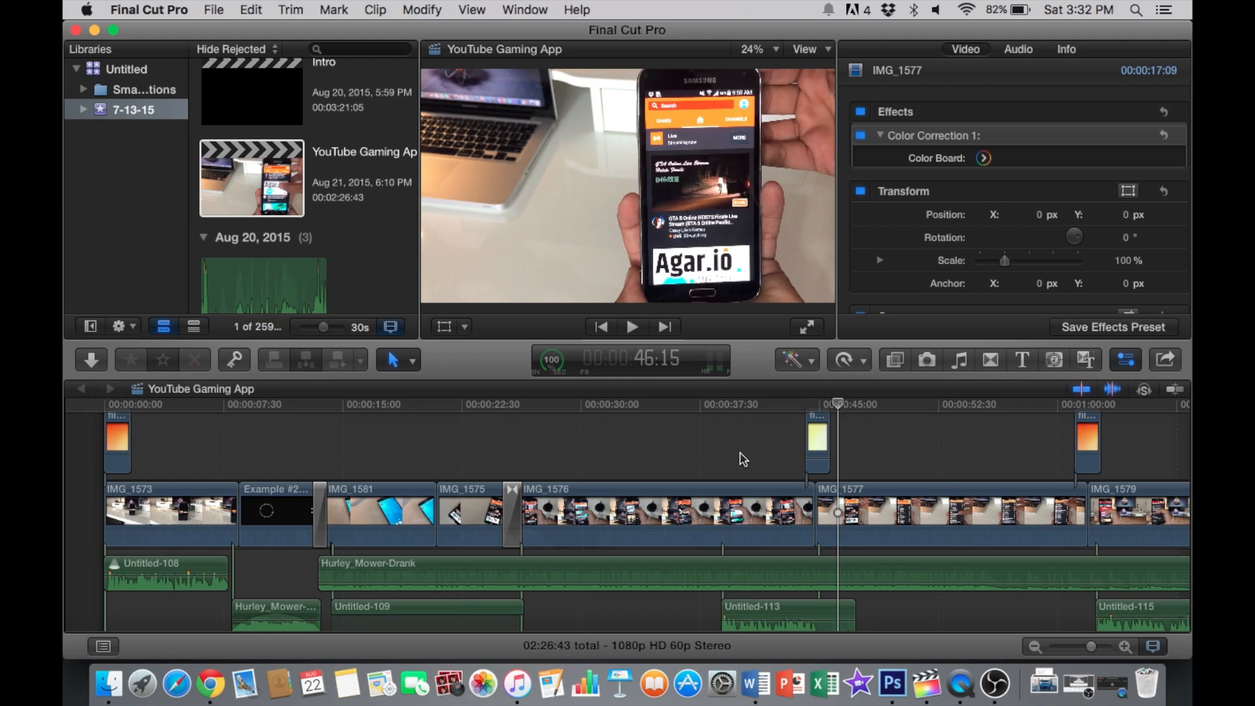
# - Close the Transitions browser and delete the connected film burn clip above the cut
pyautogui.click(794, 476)
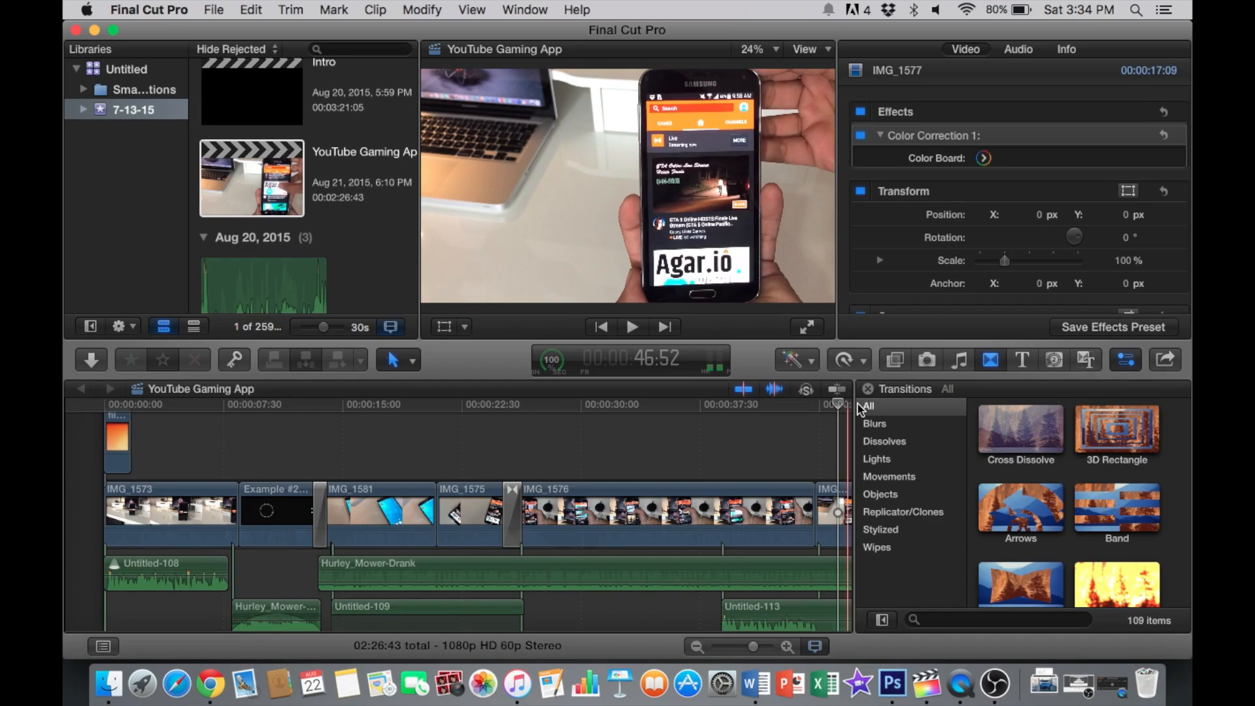
pyautogui.click(866, 389)
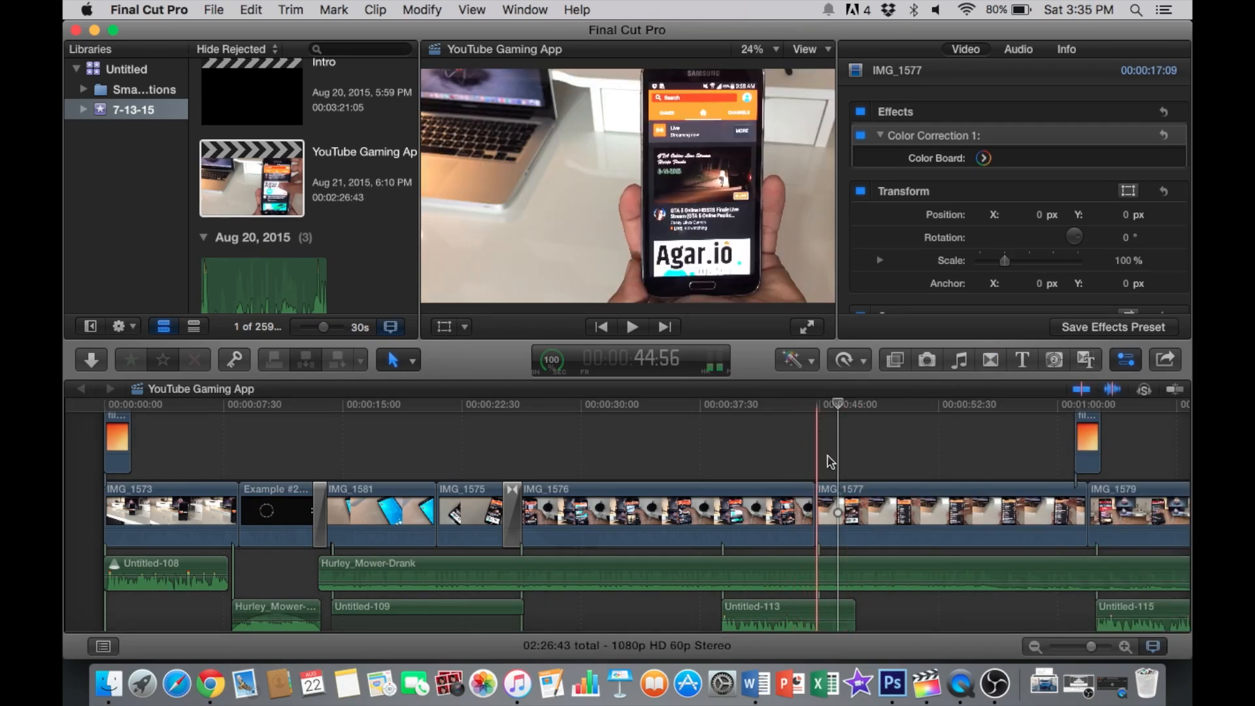
pyautogui.click(751, 463)
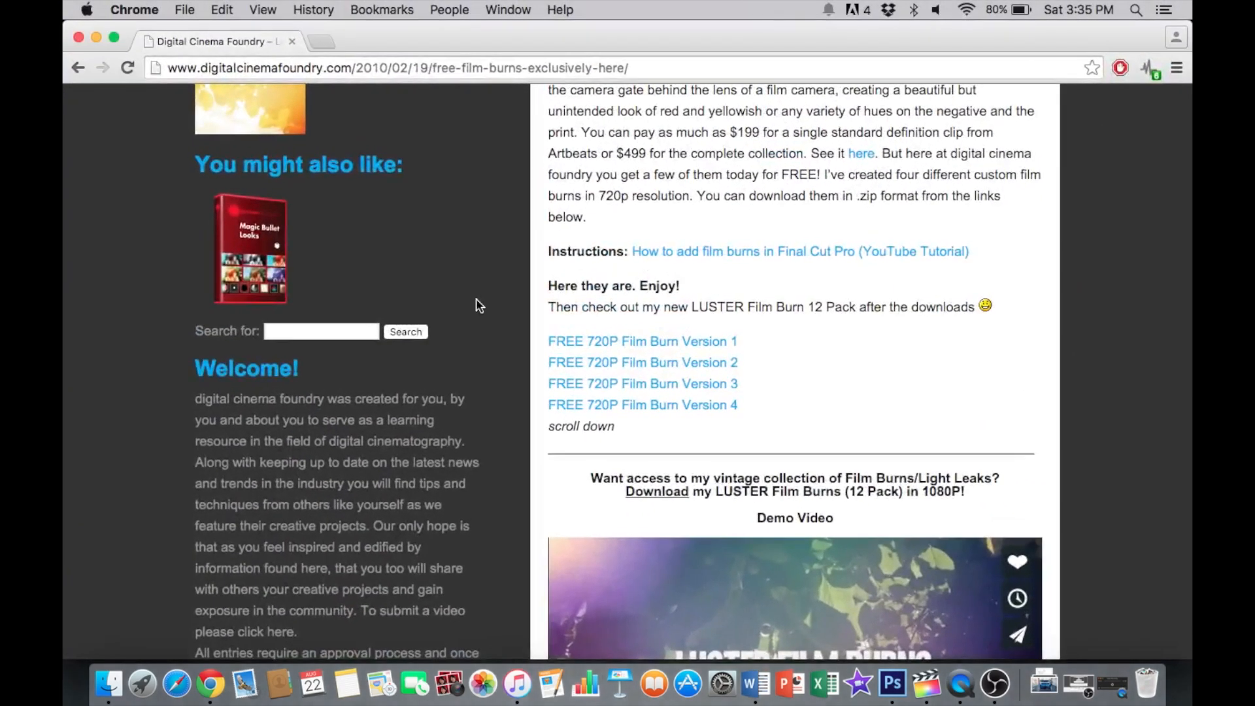
# - Download the FREE 720P Film Burn Version 1 zip with Download Linked File
pyautogui.scroll(3)
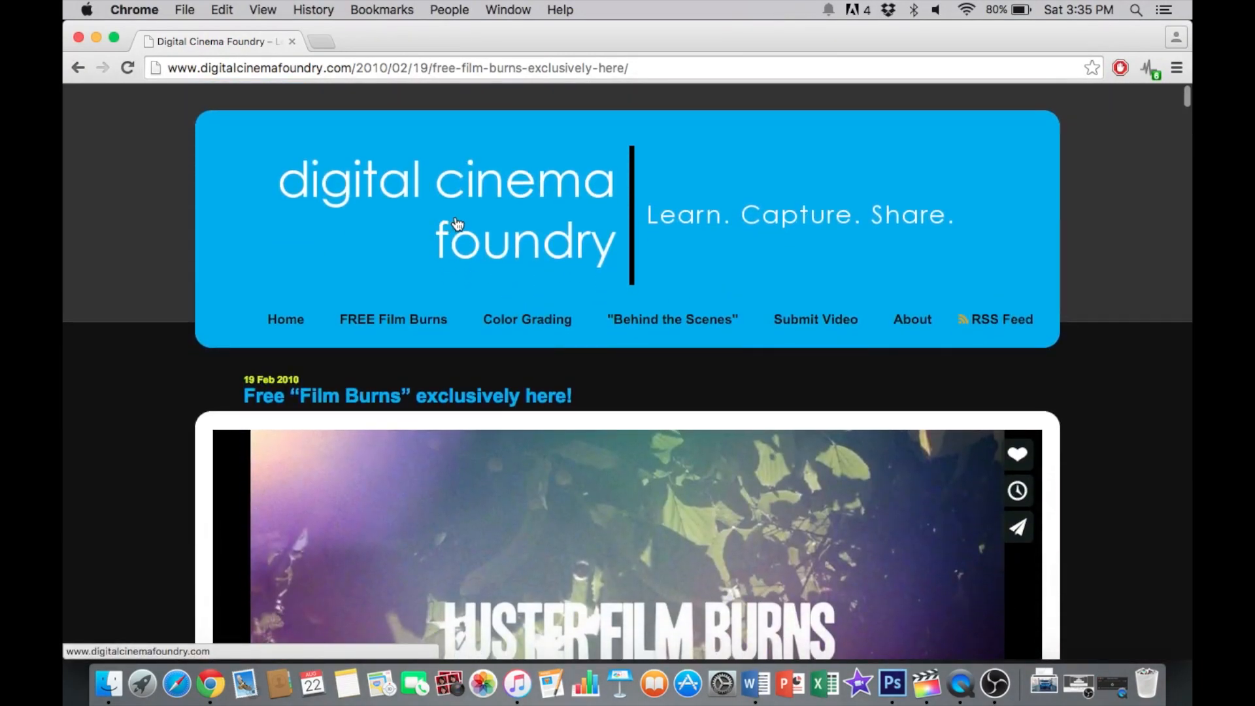
pyautogui.moveTo(555, 335)
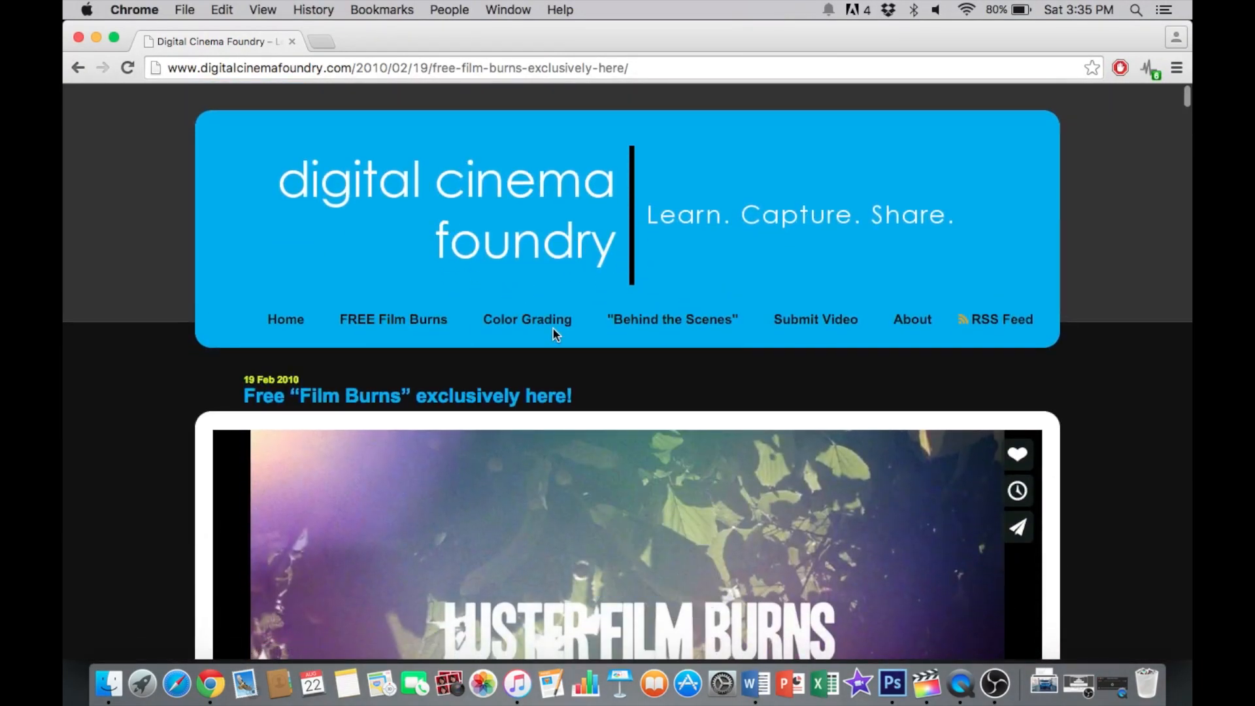
pyautogui.scroll(-3)
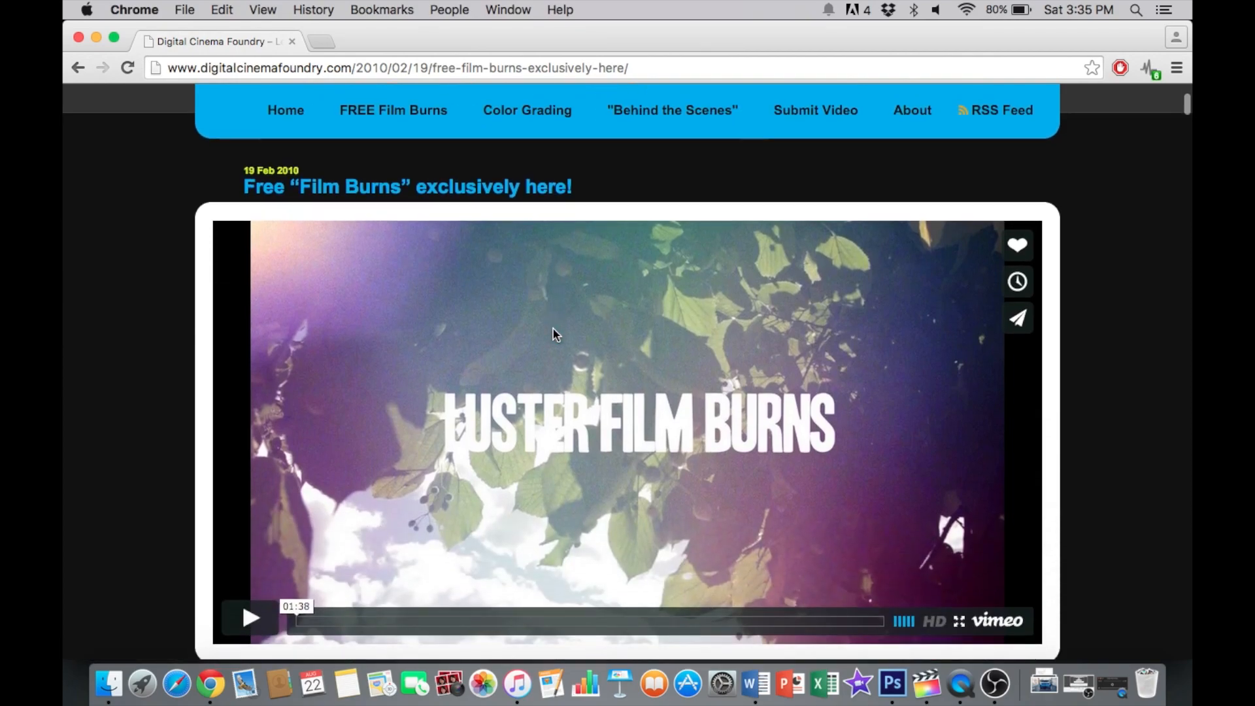
pyautogui.scroll(-3)
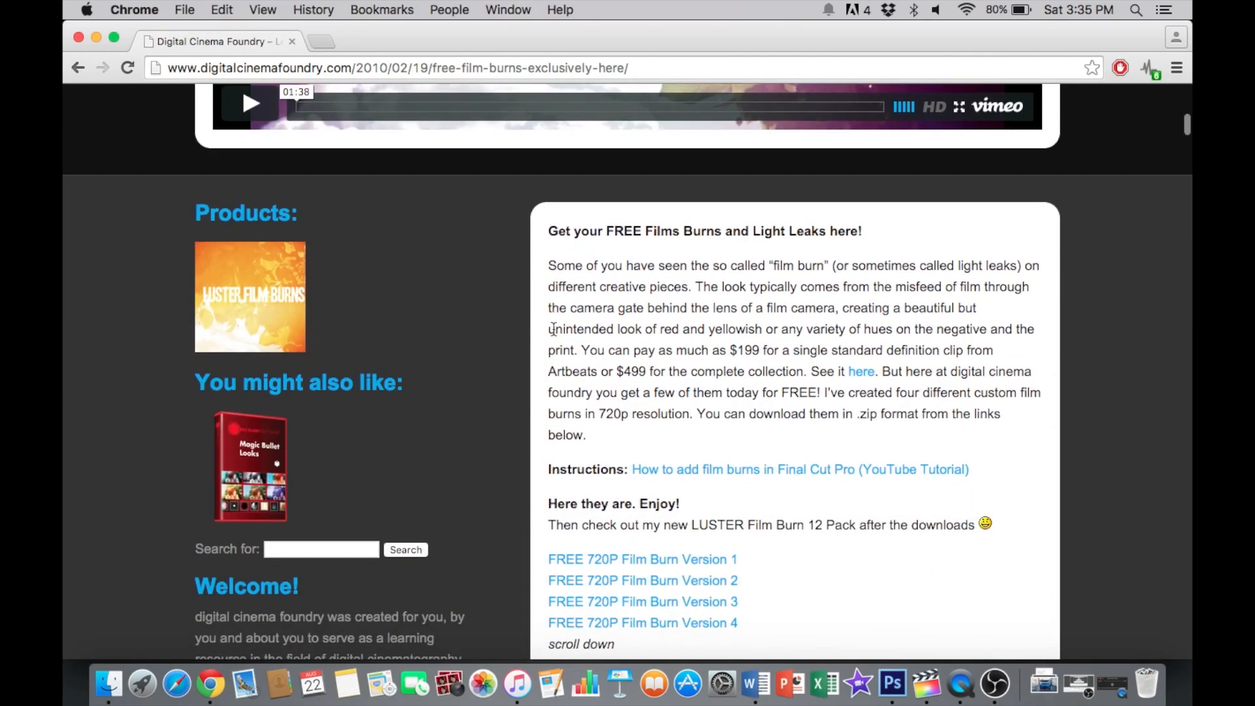
pyautogui.scroll(-3)
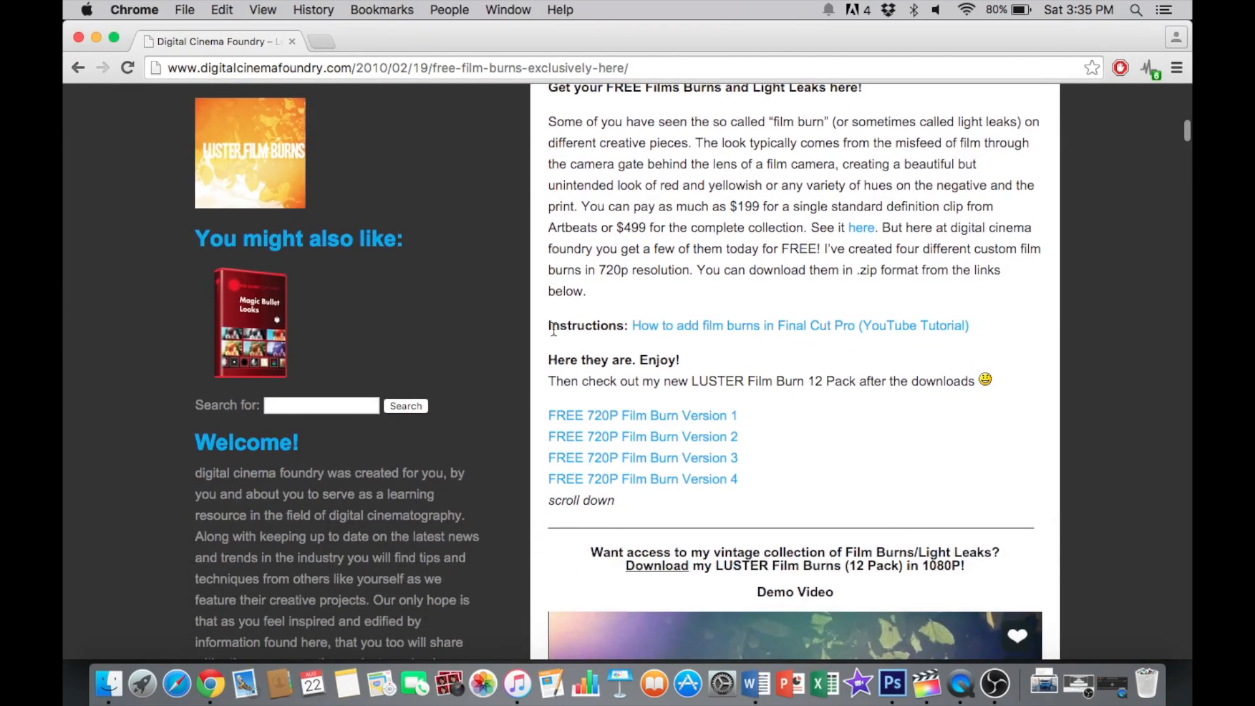
pyautogui.moveTo(642, 437)
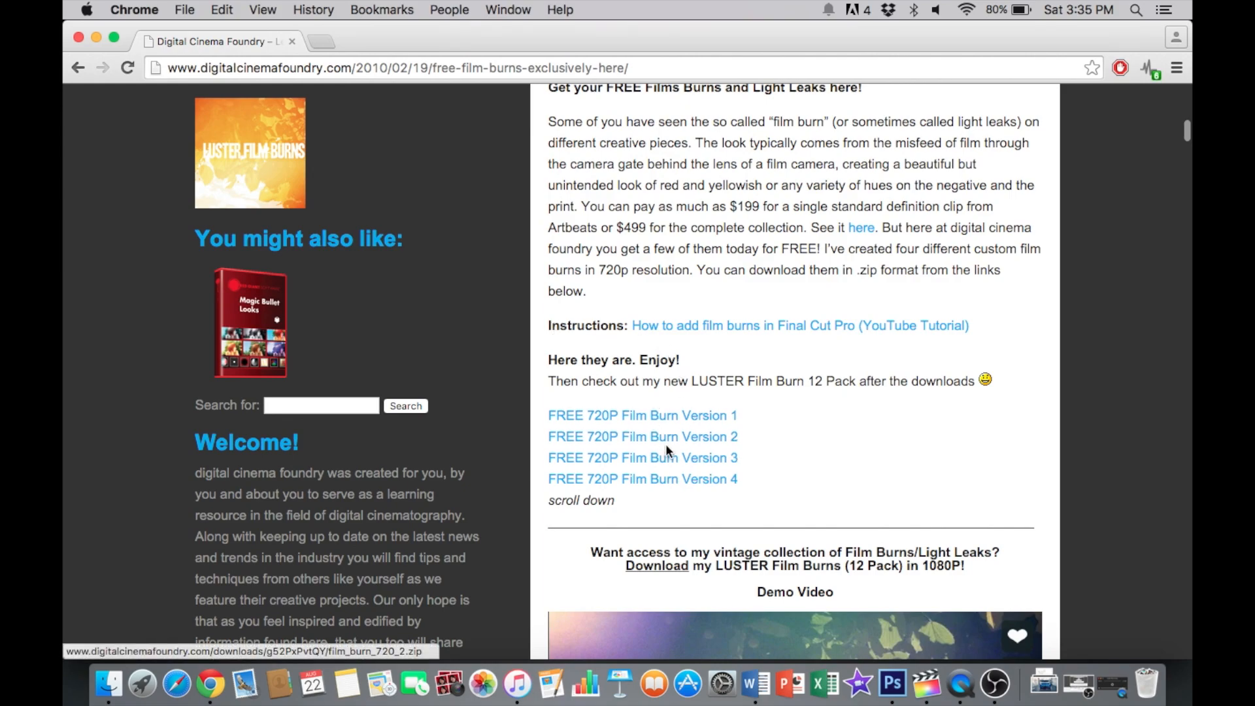
pyautogui.rightClick(641, 415)
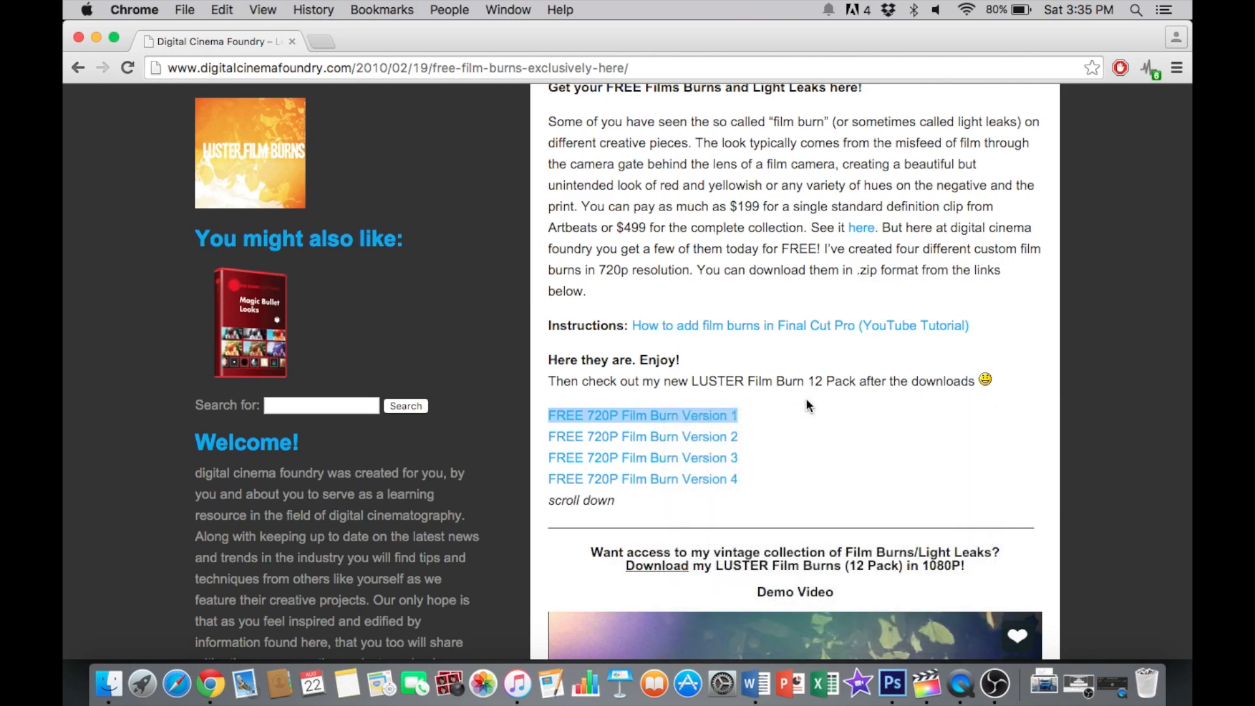
pyautogui.click(642, 415)
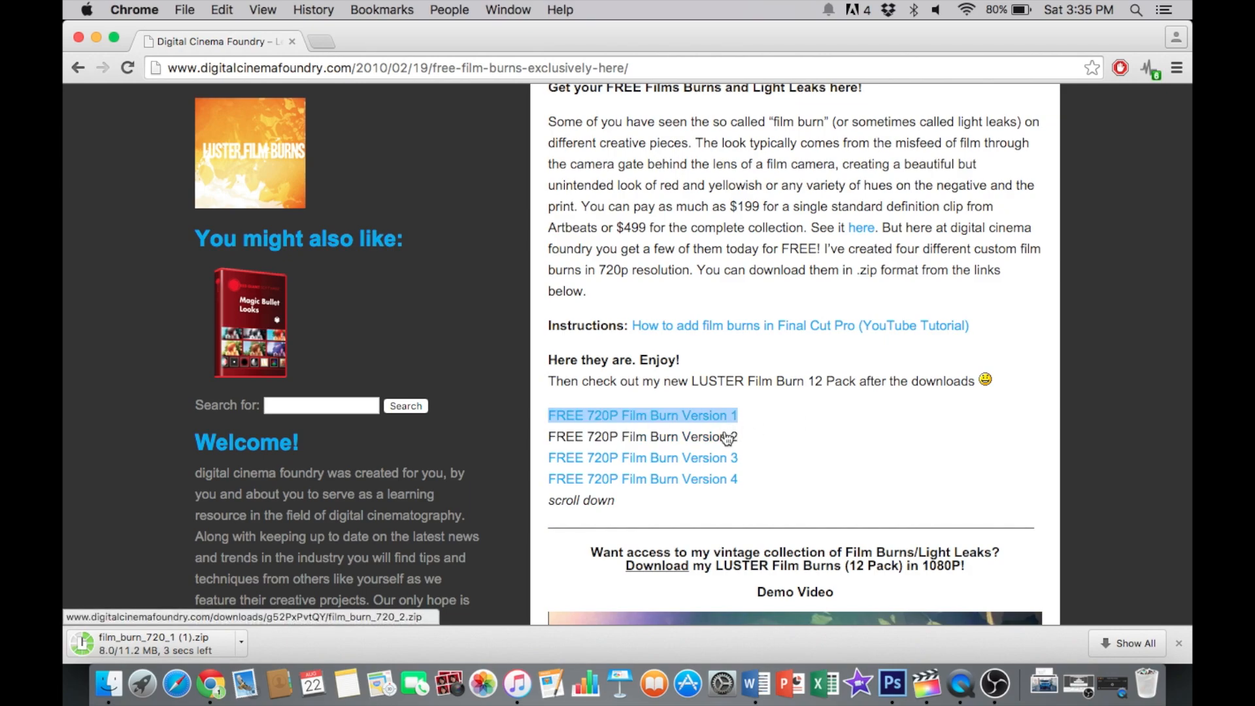
pyautogui.scroll(-3)
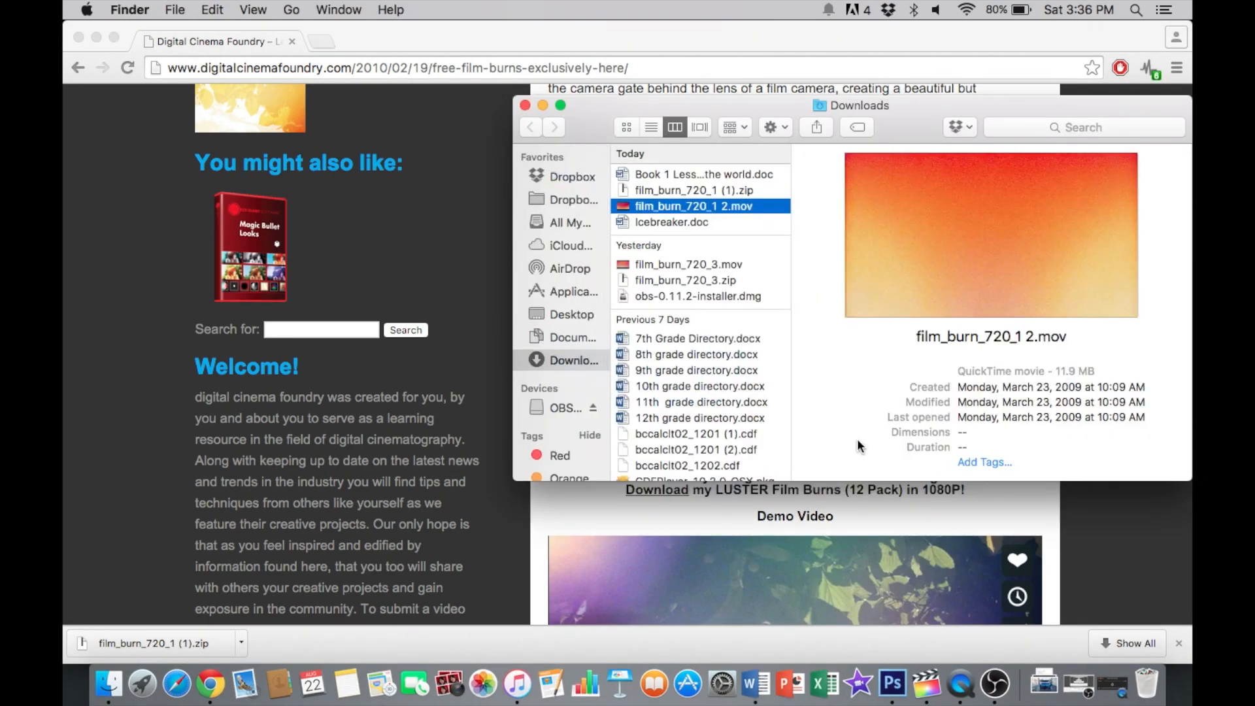
pyautogui.moveTo(109, 108)
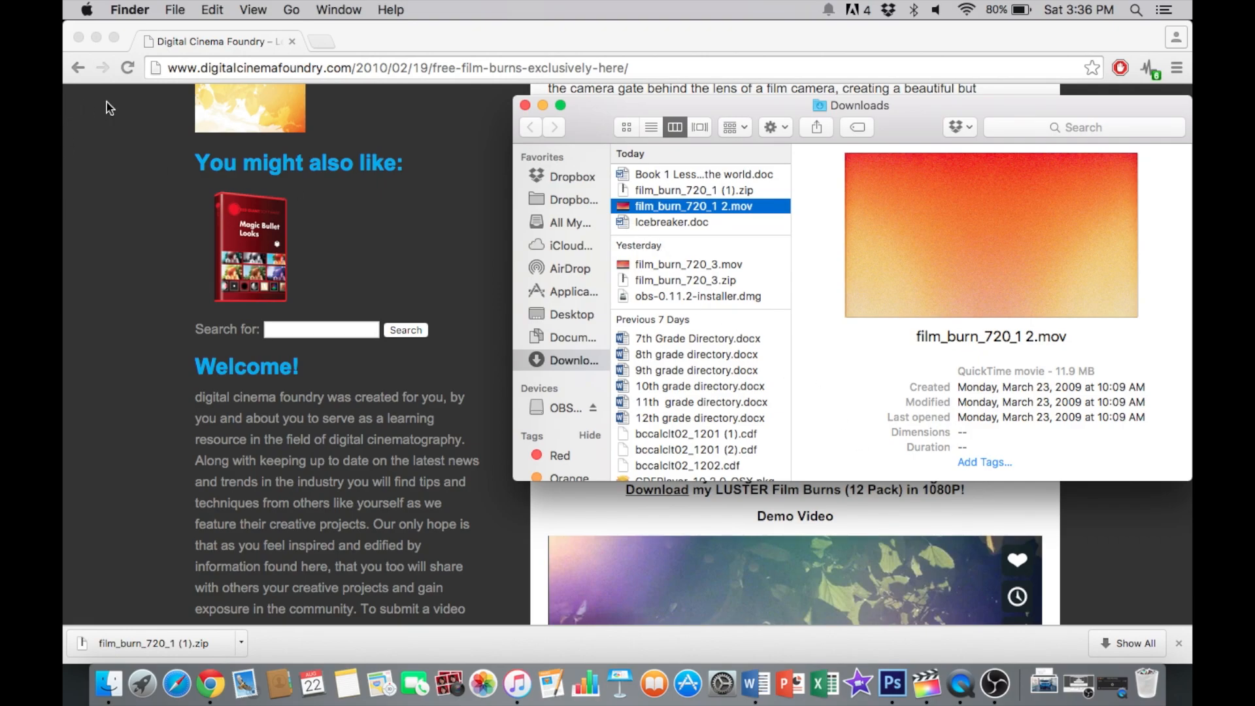
pyautogui.moveTo(96, 38)
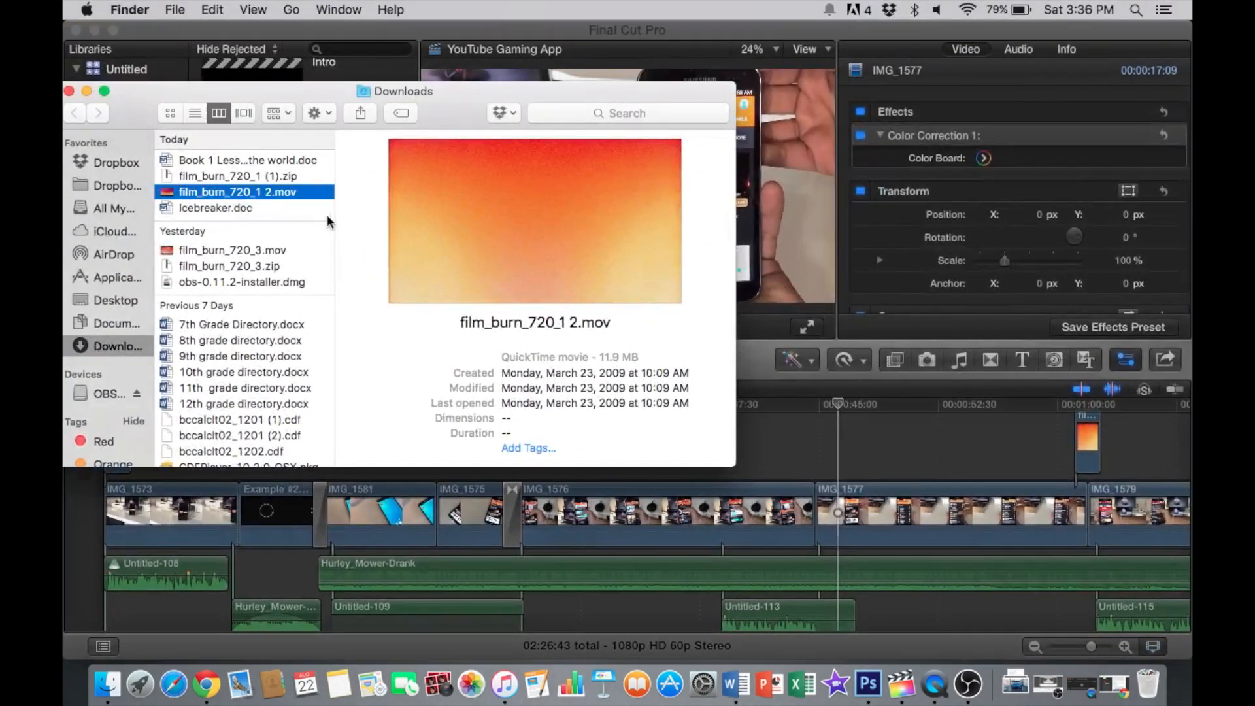
pyautogui.moveTo(582, 349)
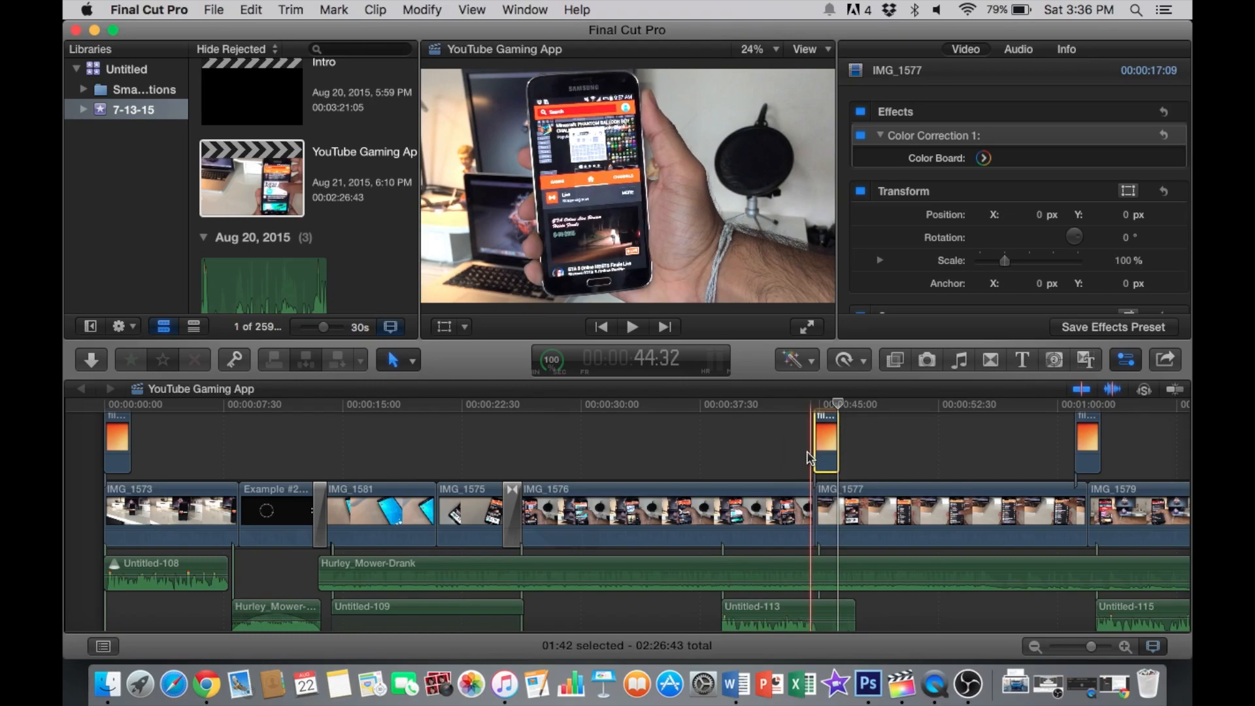
# - Move the film_burn_720_1 2 clip to straddle the IMG_1576–IMG_1577 edit point, then deselect it
pyautogui.click(818, 436)
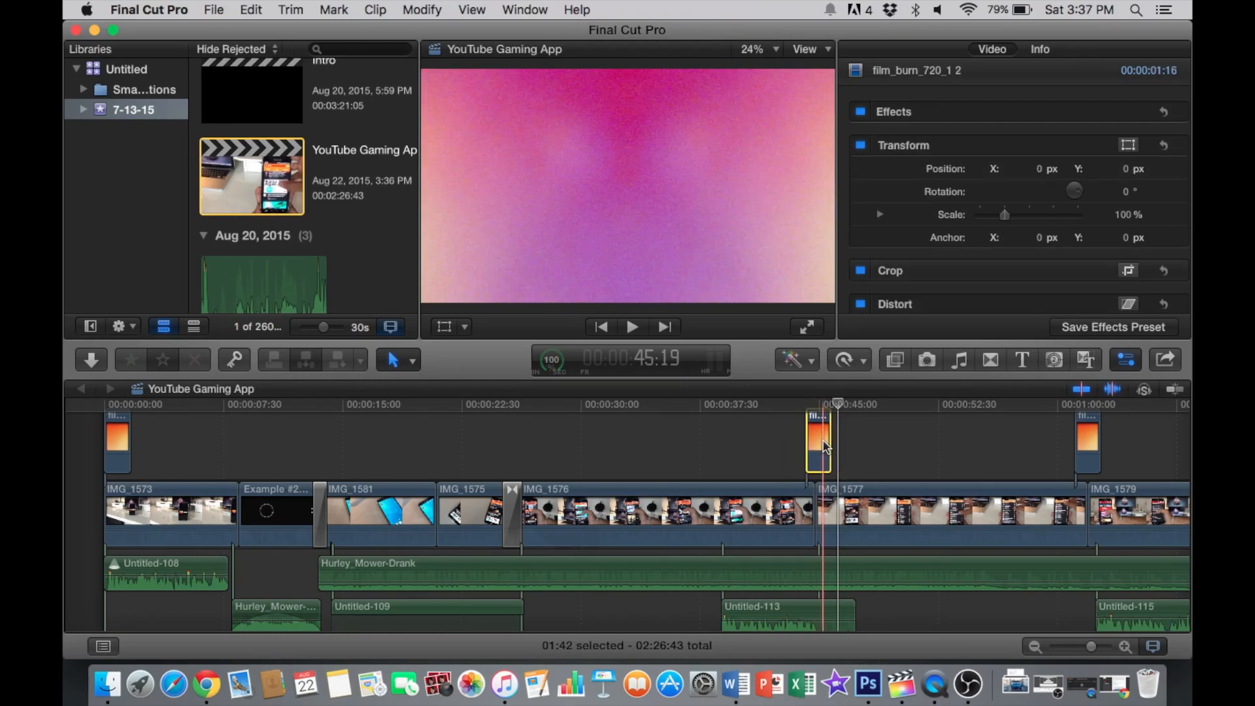
pyautogui.click(792, 446)
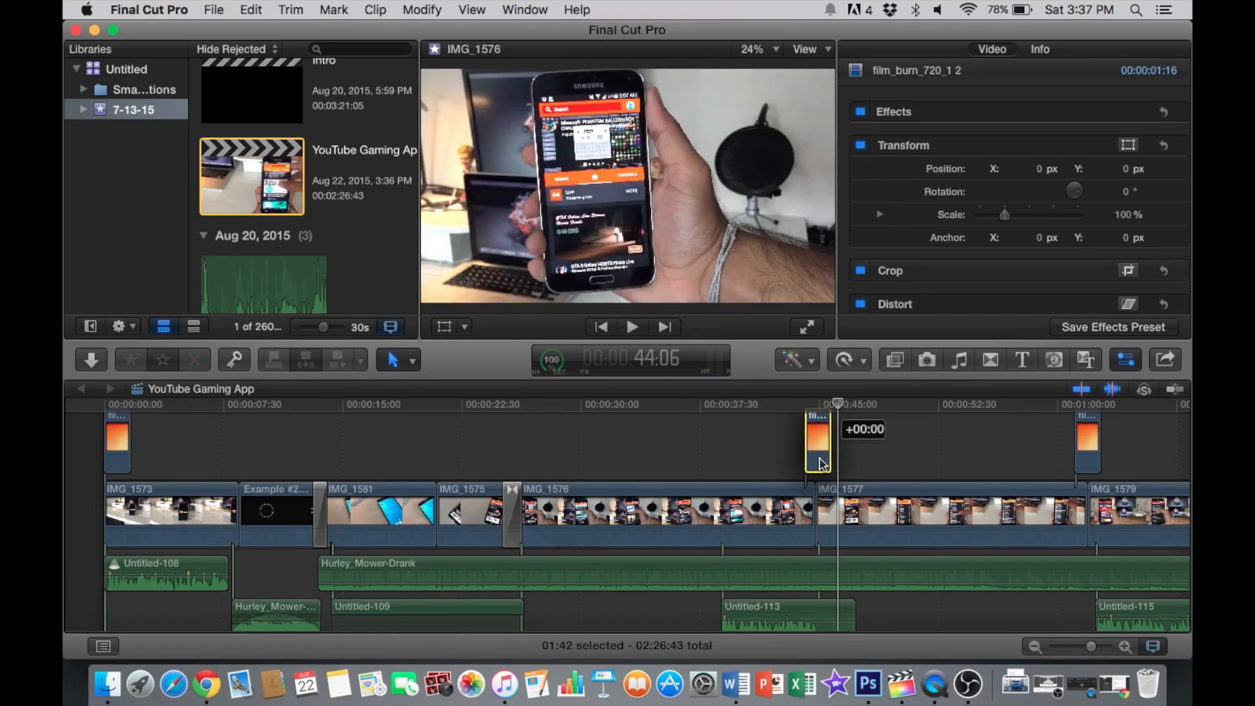
pyautogui.click(815, 441)
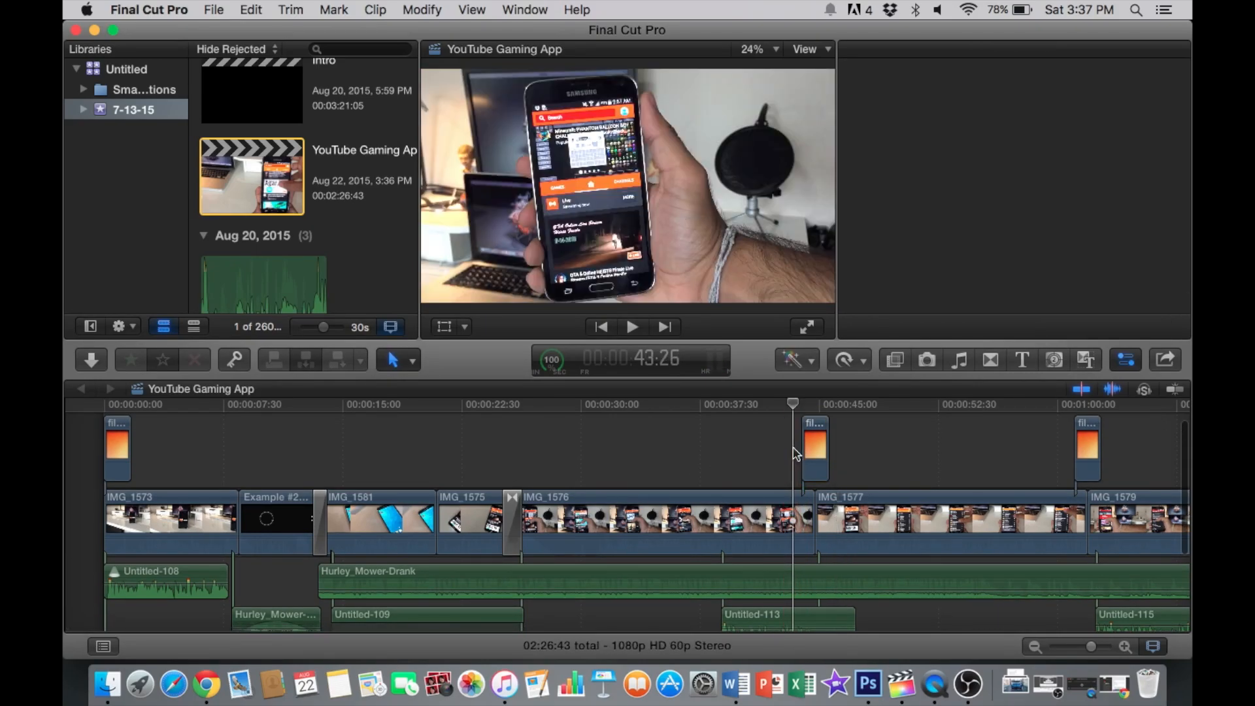
pyautogui.click(631, 327)
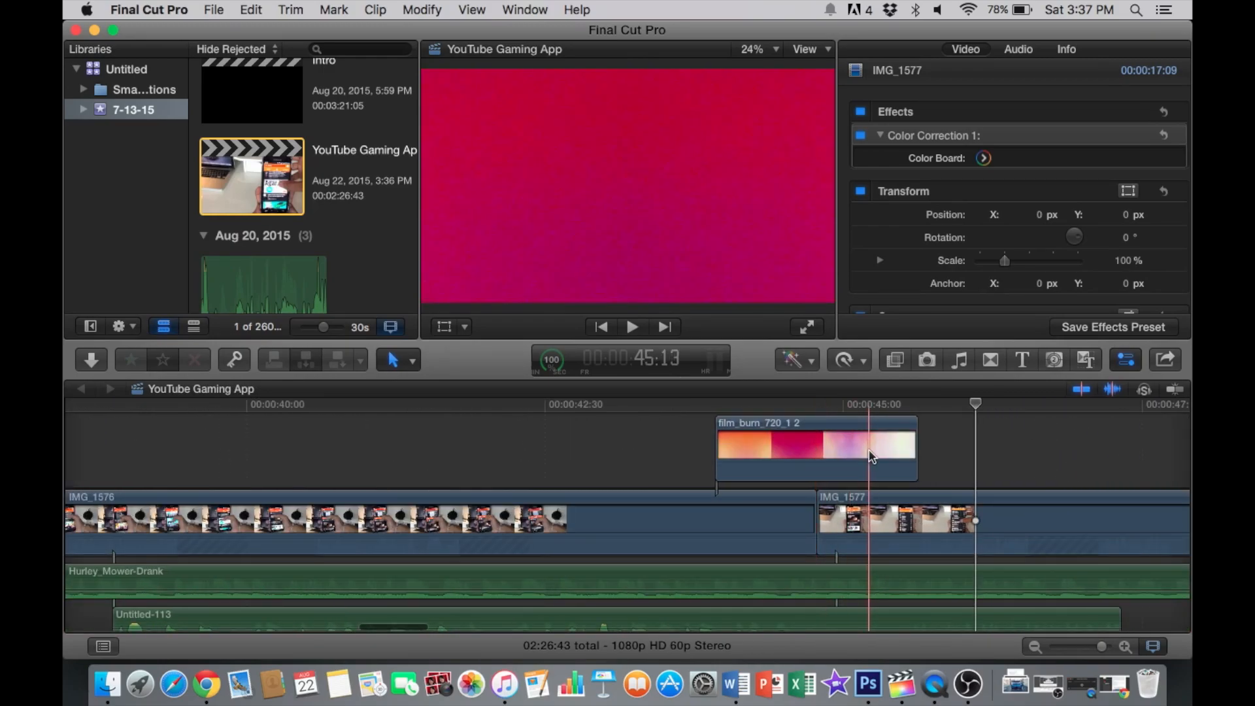
# - Show the film burn clip's video animation and add Compositing: Opacity keyframes for fading
pyautogui.rightClick(816, 449)
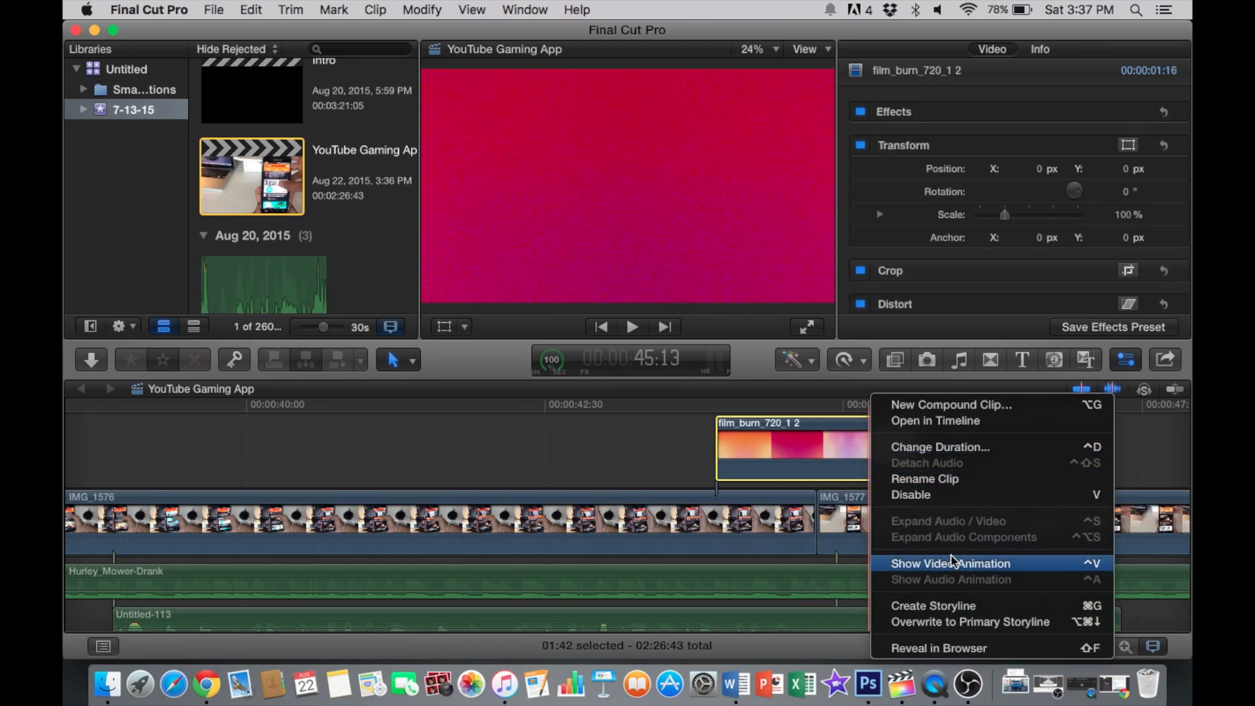
pyautogui.click(950, 564)
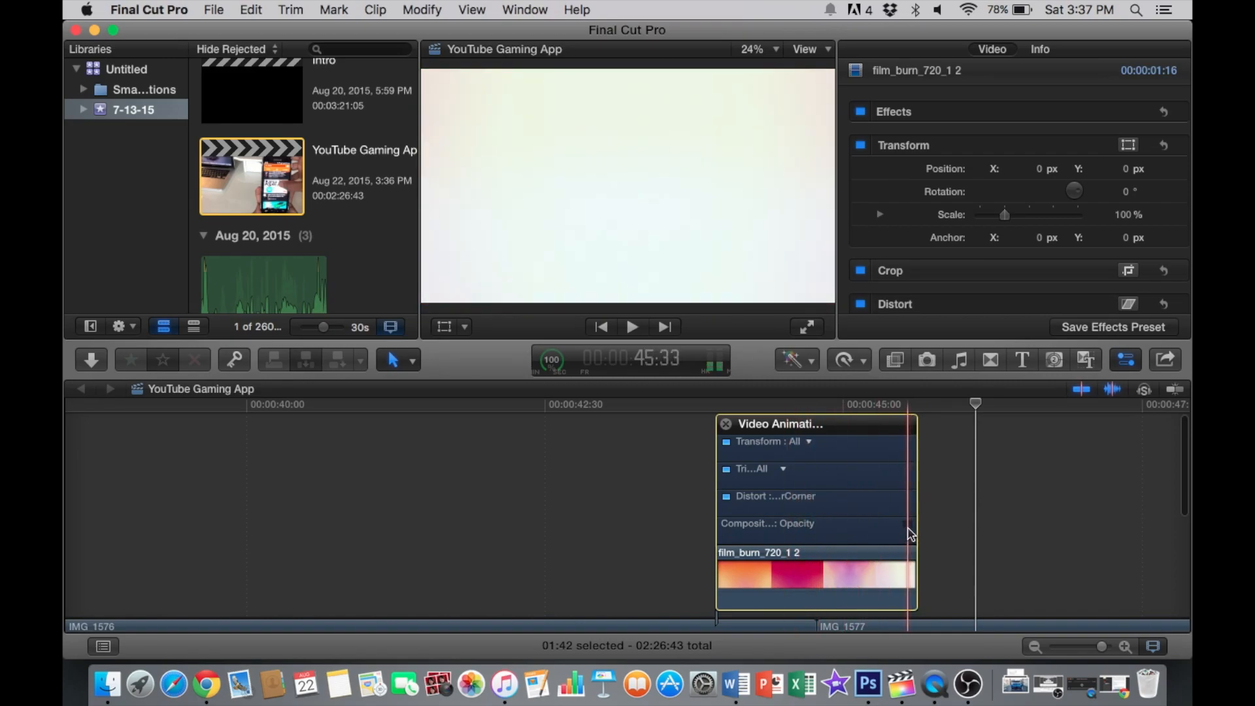
pyautogui.scroll(3)
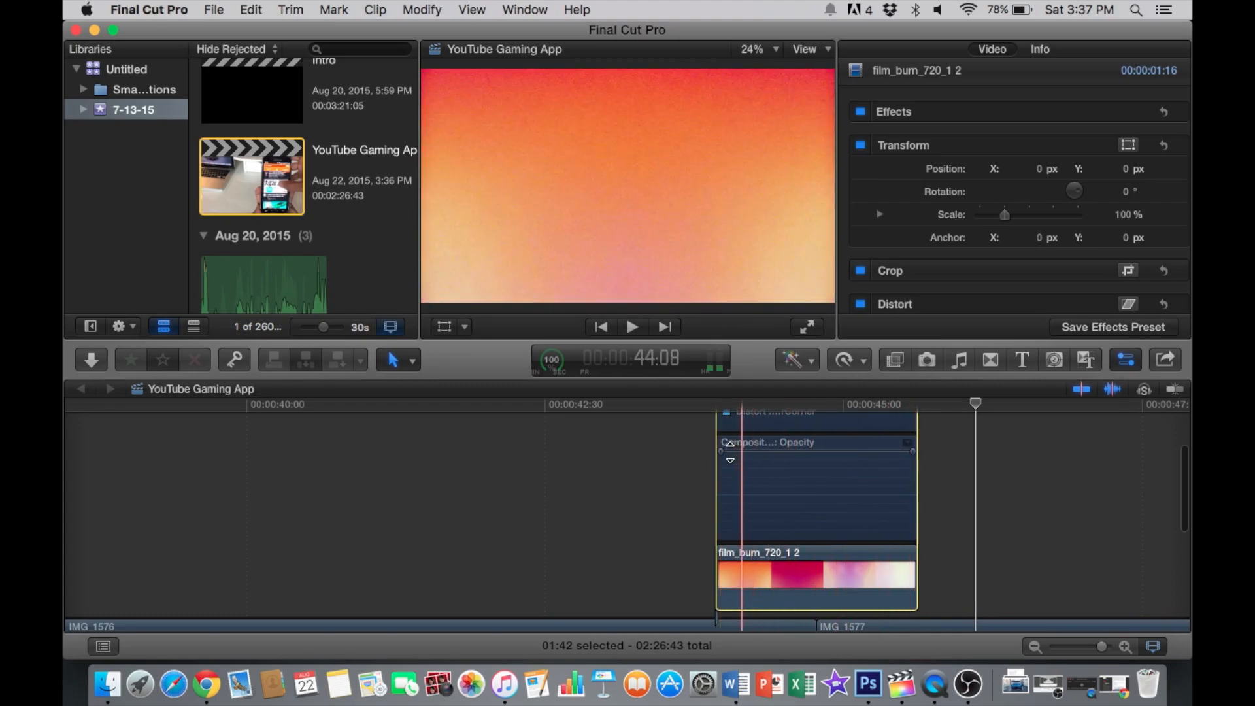
pyautogui.moveTo(716, 453); pyautogui.dragTo(721, 453)
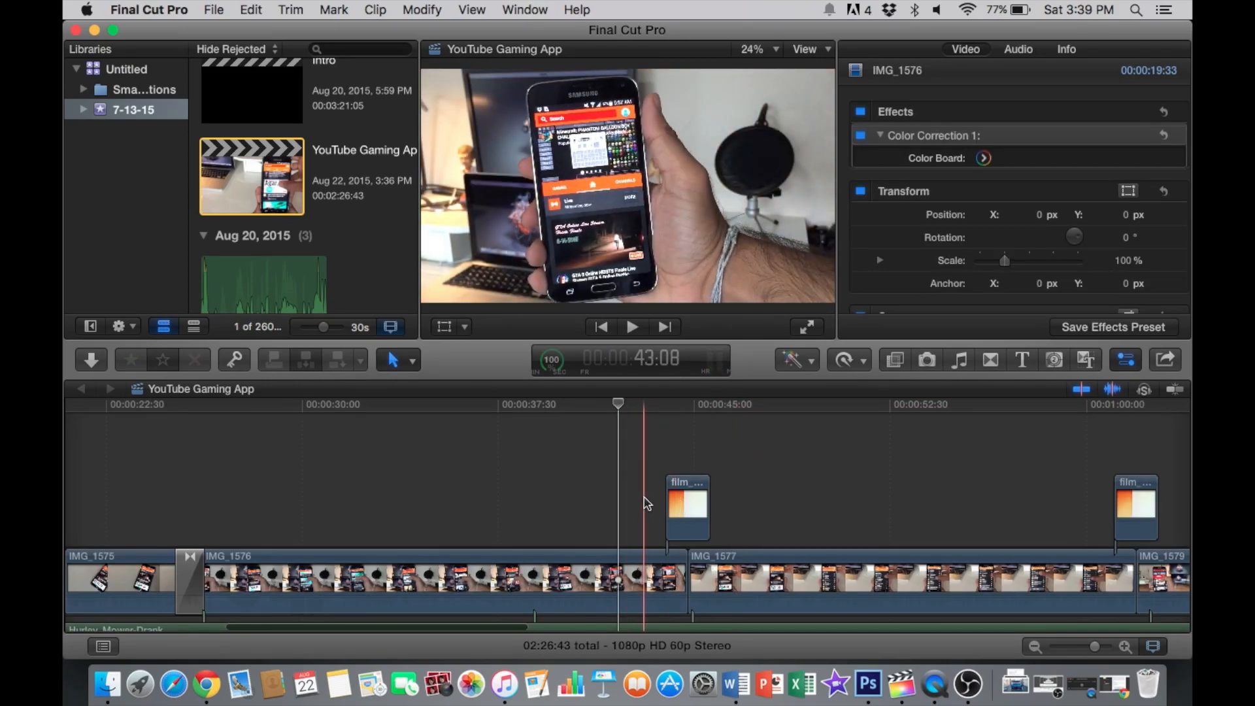
pyautogui.click(1137, 513)
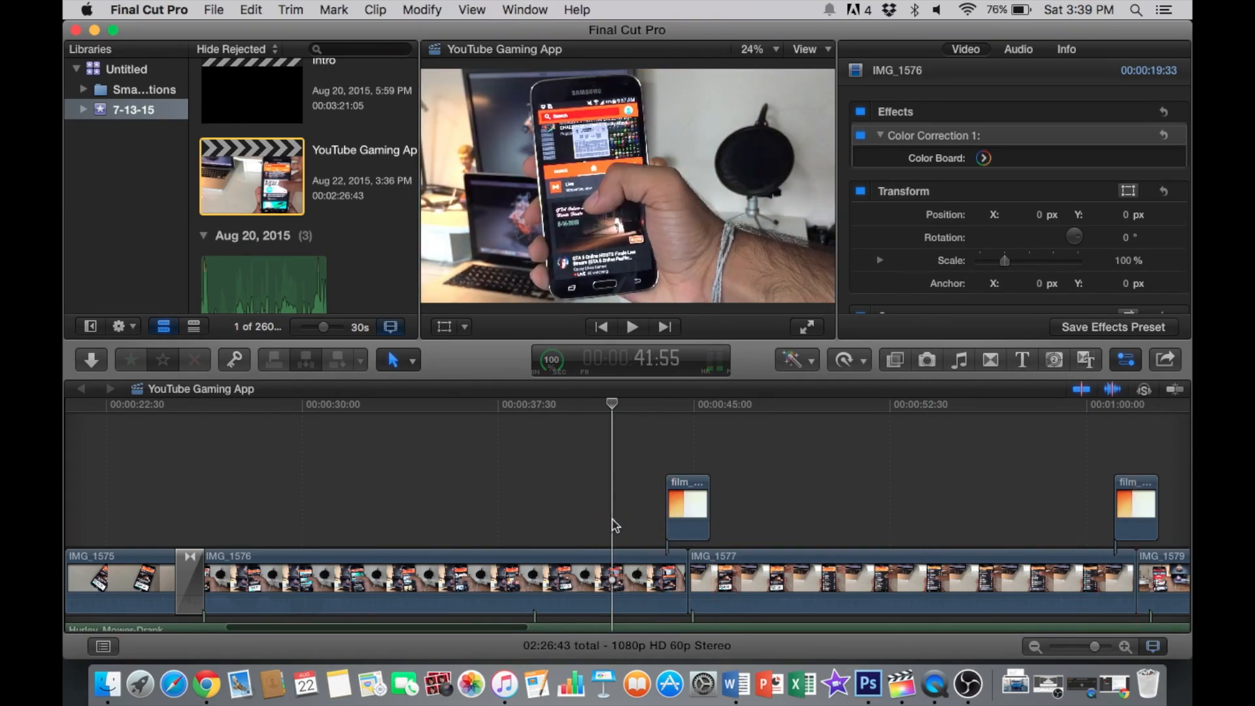
pyautogui.click(632, 327)
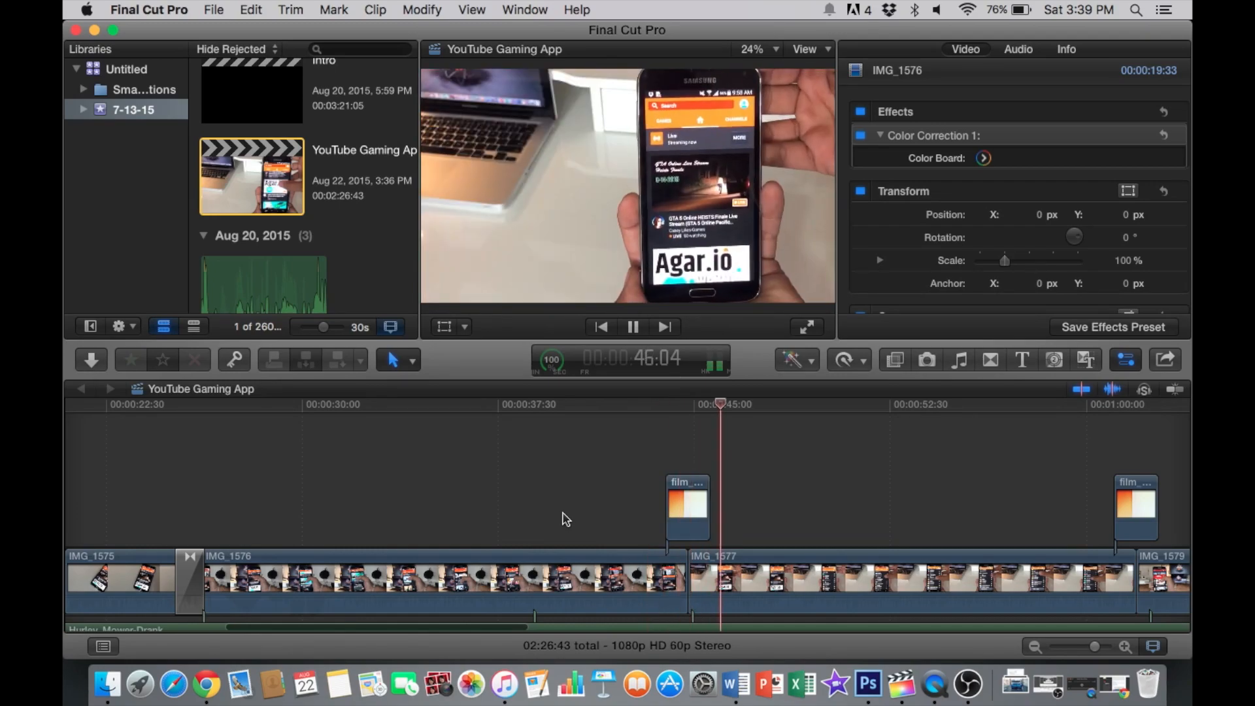
pyautogui.click(632, 327)
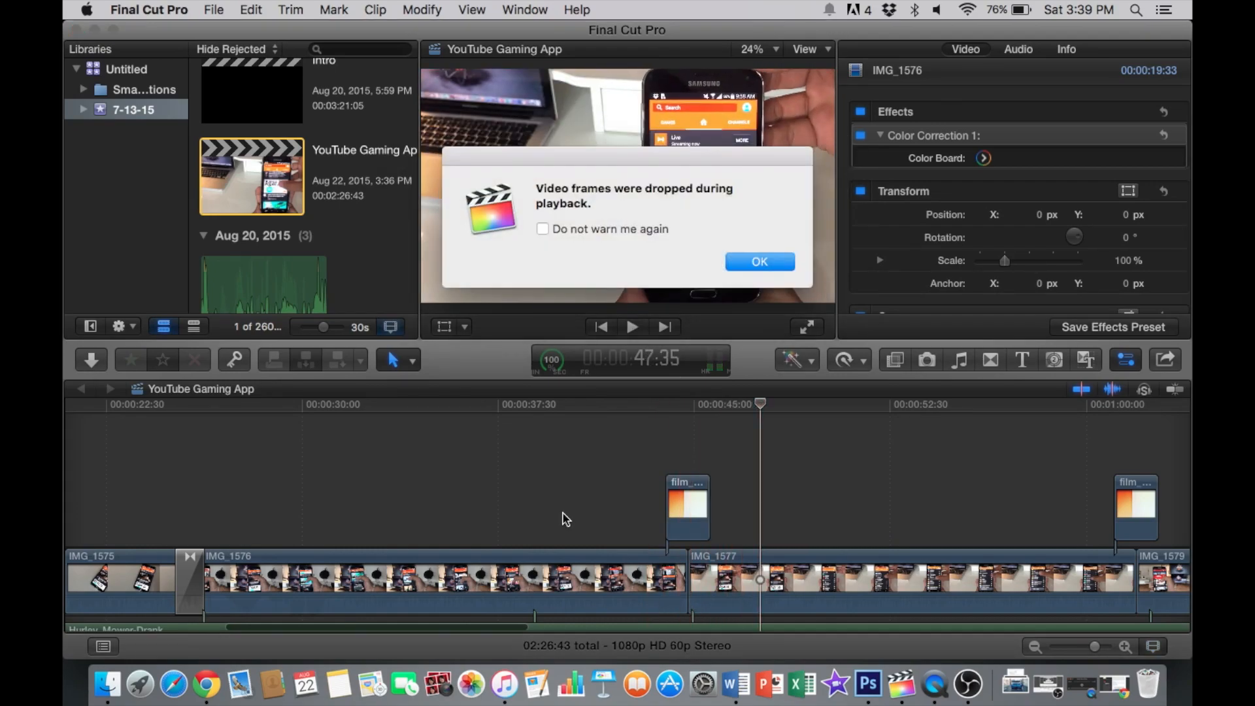
pyautogui.click(759, 262)
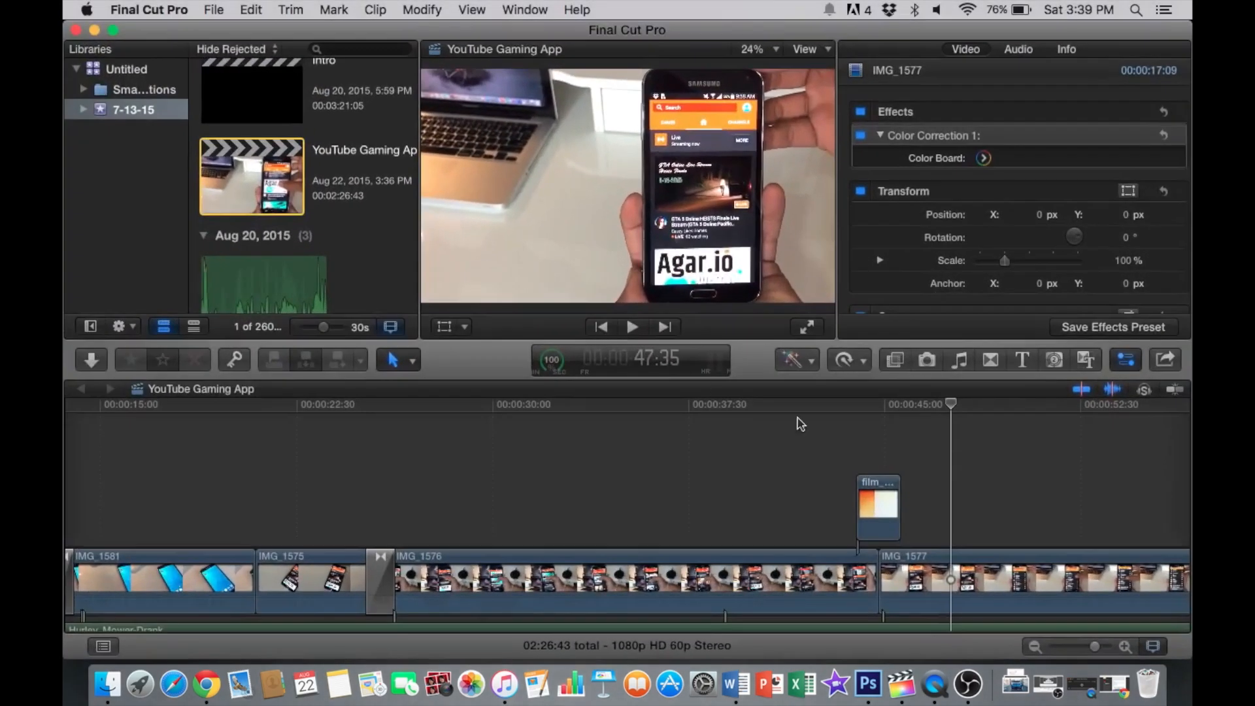
pyautogui.click(207, 685)
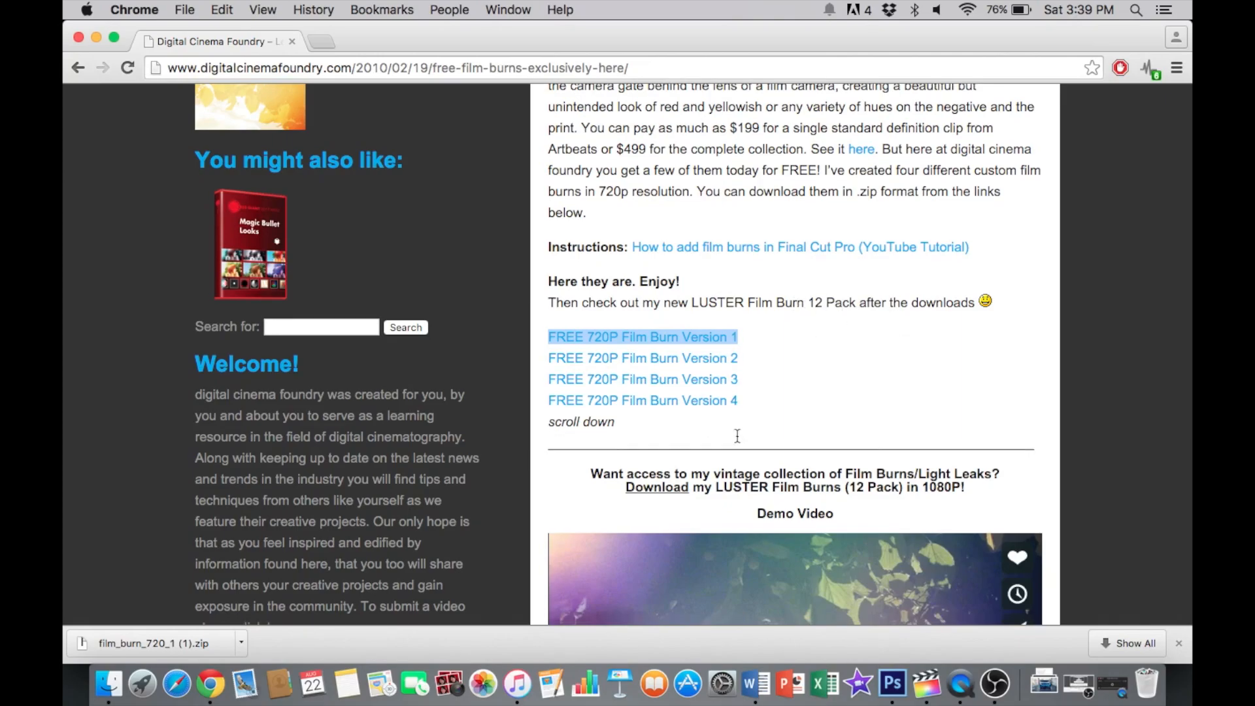
# - Scroll Digital Cinema Foundry back to the four FREE 720P film burn links
pyautogui.scroll(3)
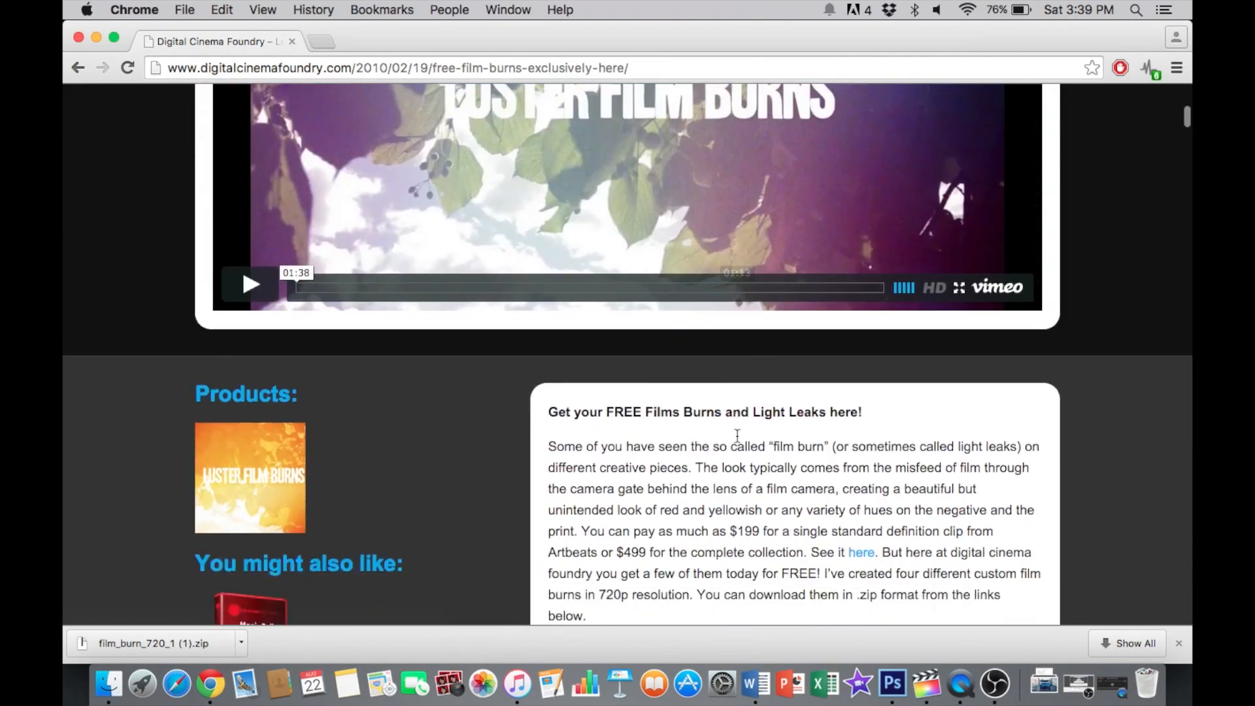
pyautogui.scroll(-3)
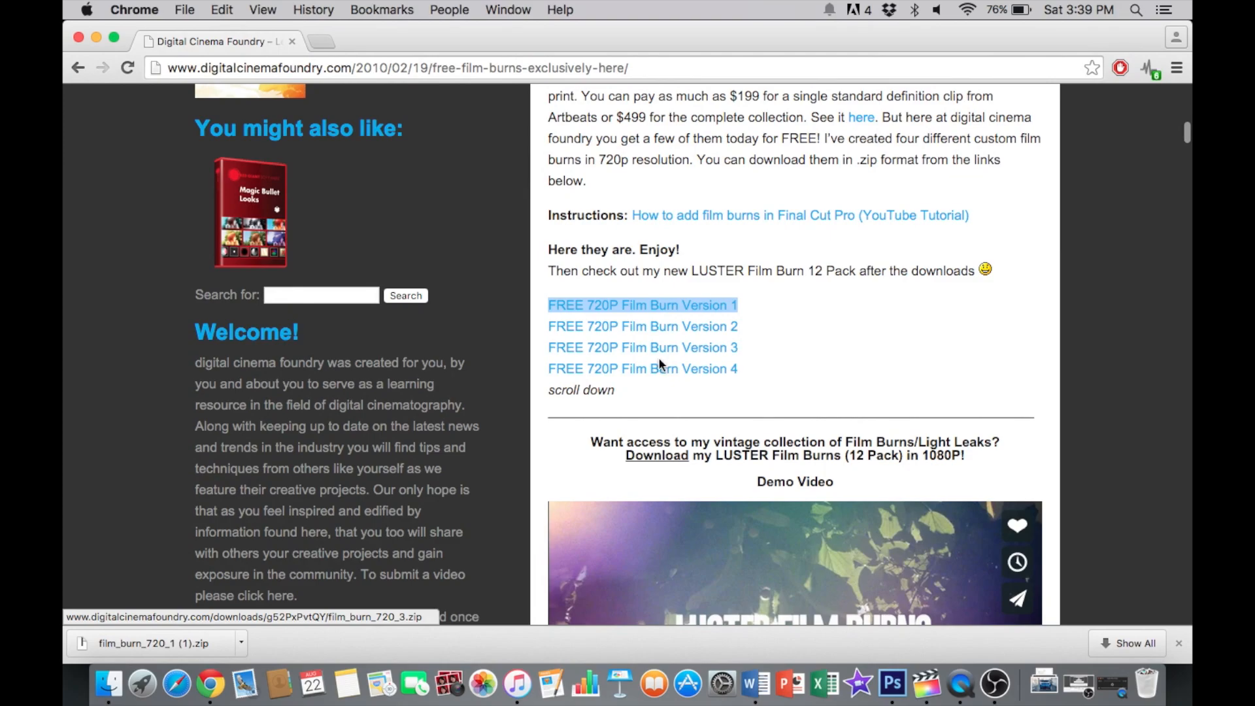